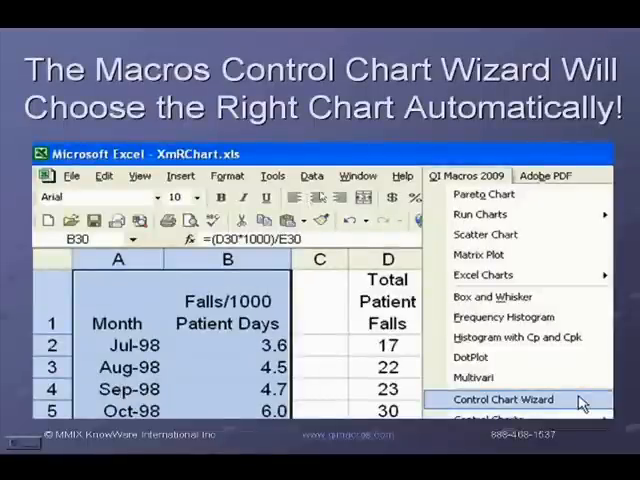
- Run the Control Chart Wizard on the Acid Concentration column to generate chart calculations
{"action": "left_click", "coordinate": [504, 400]}
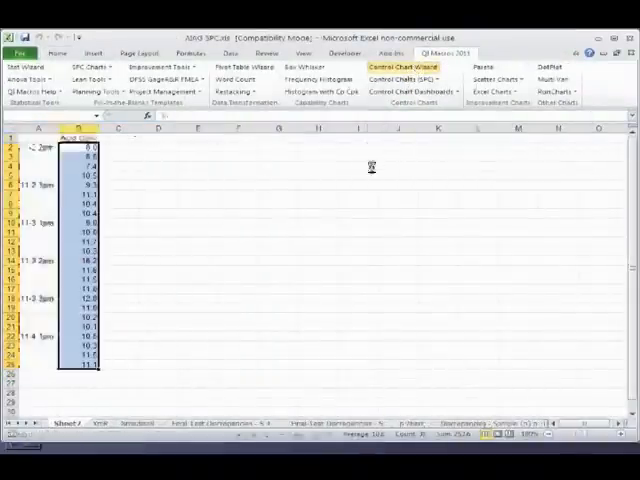
{"action": "left_click", "coordinate": [388, 66]}
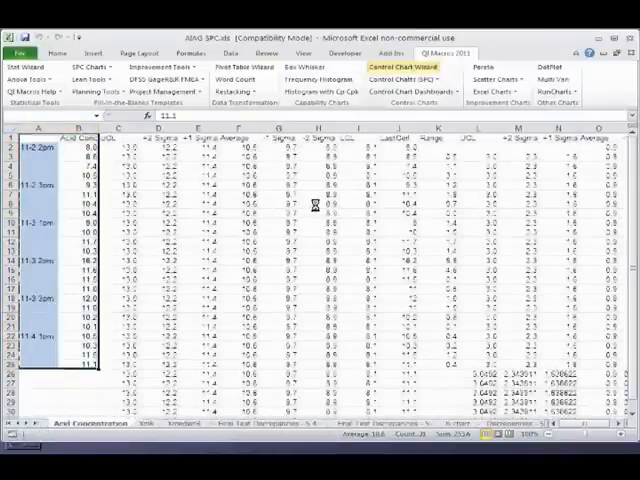
{"action": "left_click", "coordinate": [392, 66]}
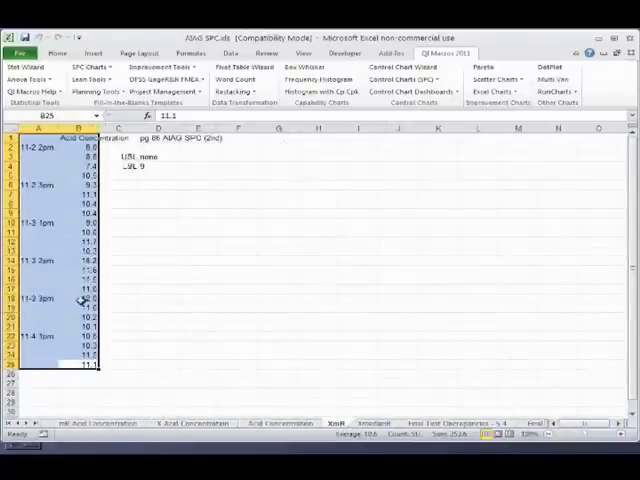
{"action": "mouse_move", "coordinate": [328, 92]}
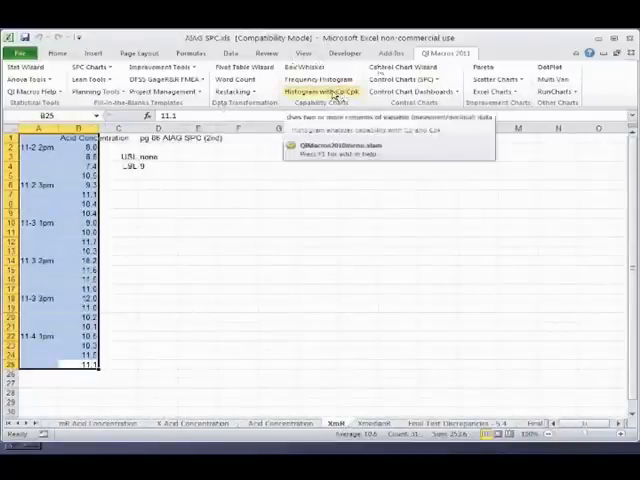
- Generate a Histogram with Cp Cpk for Acid Concentration, confirming the subgroup size
{"action": "left_click", "coordinate": [330, 92]}
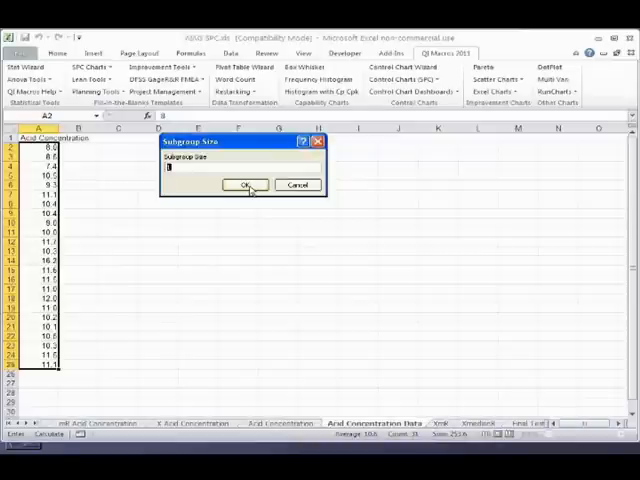
{"action": "left_click", "coordinate": [244, 184]}
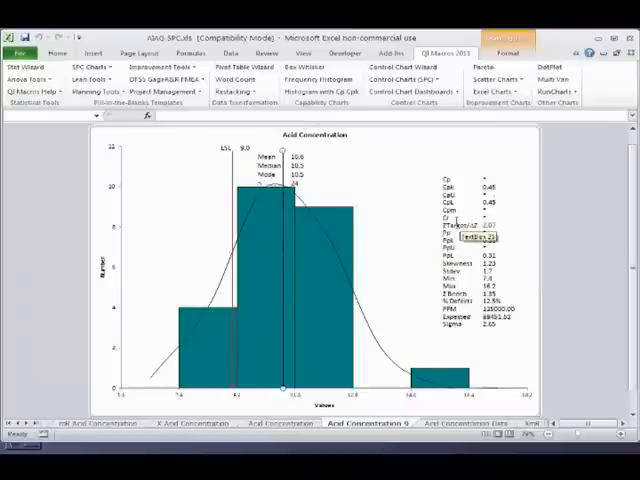
{"action": "left_click", "coordinate": [192, 424]}
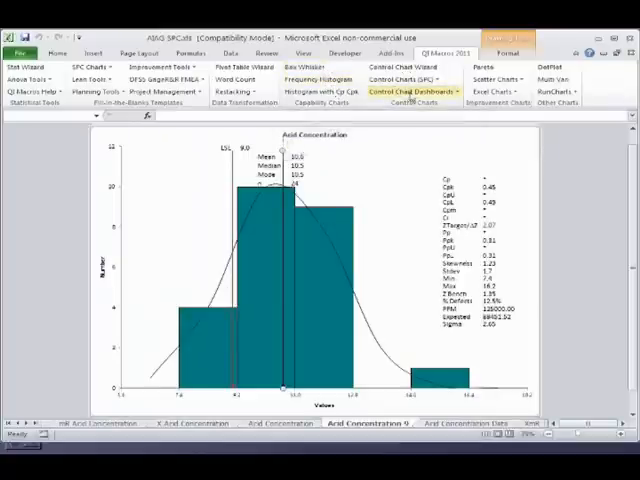
{"action": "left_click", "coordinate": [398, 78]}
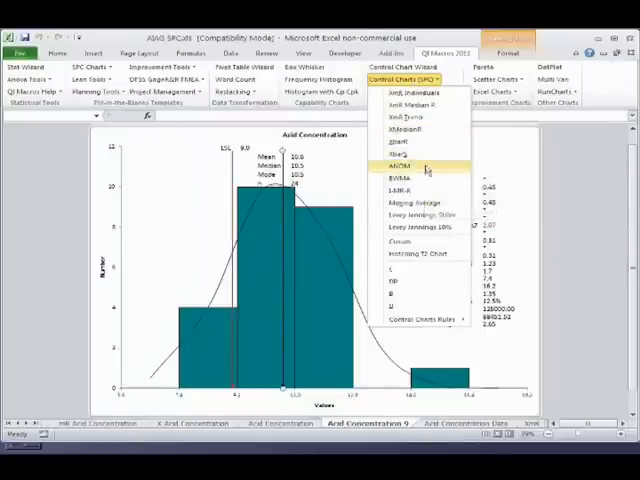
{"action": "mouse_move", "coordinate": [404, 178]}
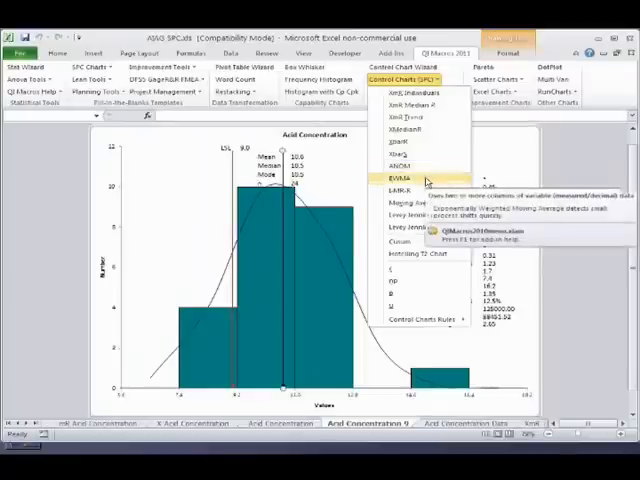
{"action": "mouse_move", "coordinate": [420, 228]}
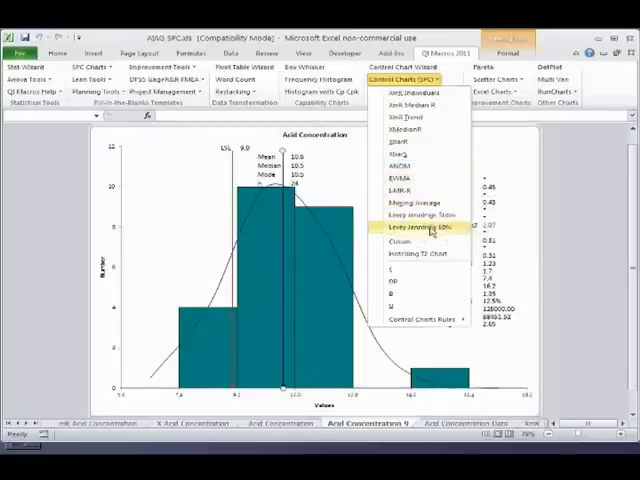
{"action": "mouse_move", "coordinate": [416, 252]}
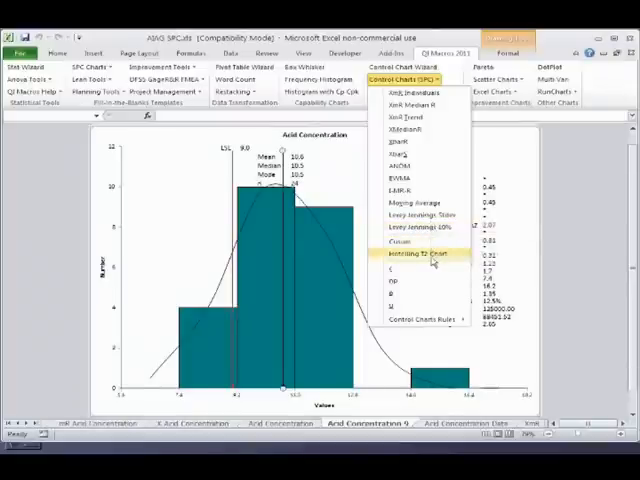
{"action": "mouse_move", "coordinate": [410, 128]}
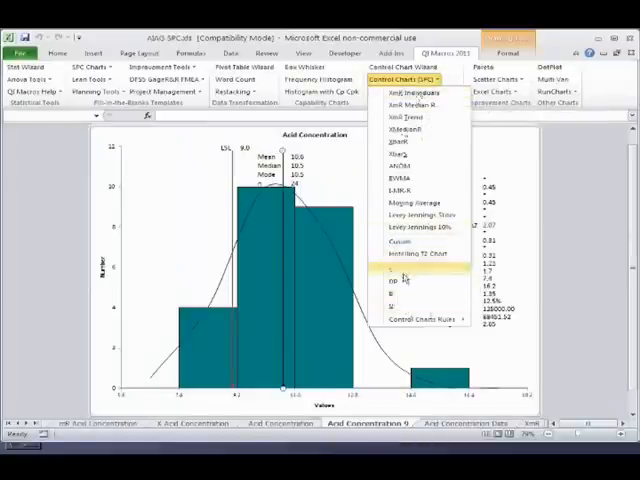
{"action": "mouse_move", "coordinate": [392, 304]}
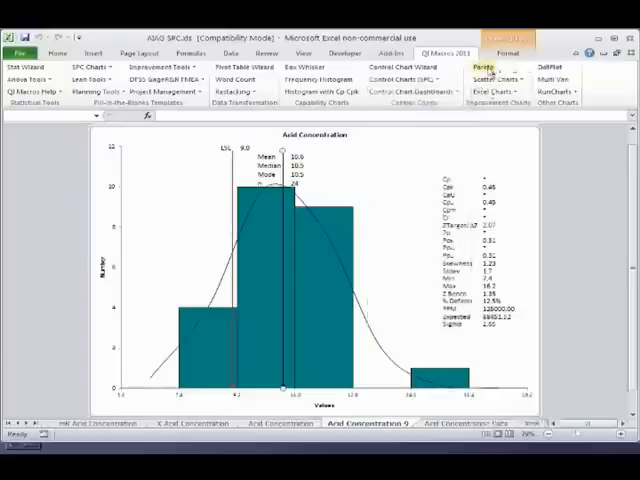
{"action": "left_click", "coordinate": [496, 80]}
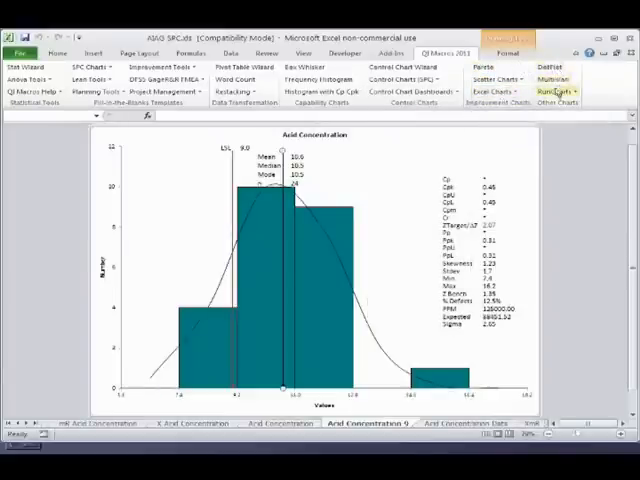
{"action": "left_click", "coordinate": [552, 92]}
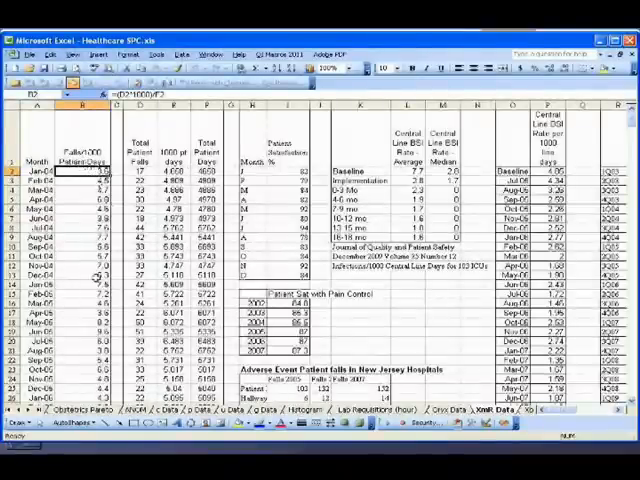
- Chart the Falls/1000 patient days data as an XmR control chart
{"action": "scroll", "scroll_direction": "down", "scroll_amount": 3}
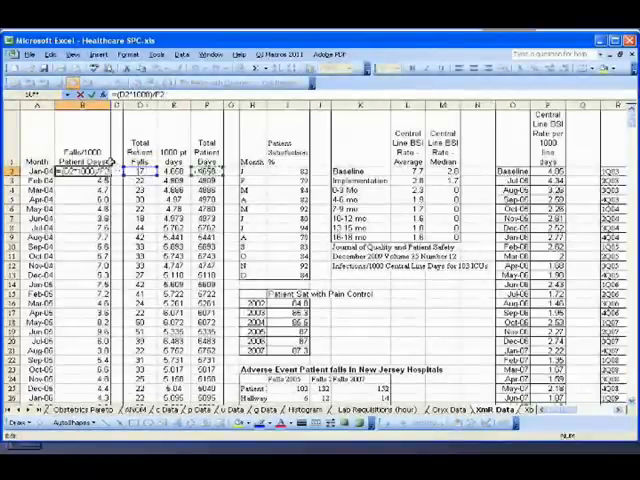
{"action": "scroll", "scroll_direction": "down", "scroll_amount": 3}
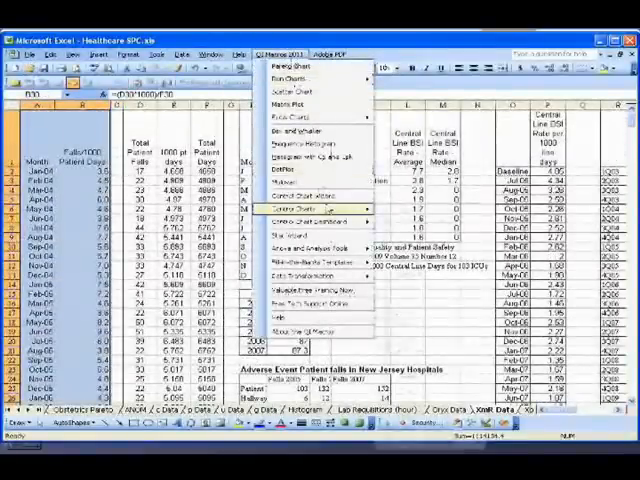
{"action": "left_click", "coordinate": [308, 208]}
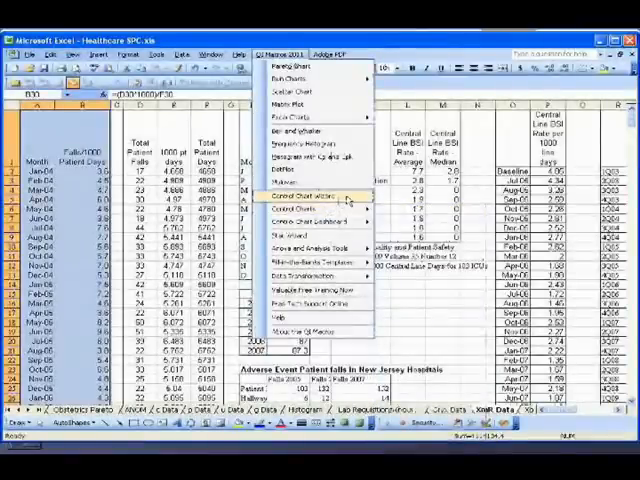
{"action": "left_click", "coordinate": [304, 194]}
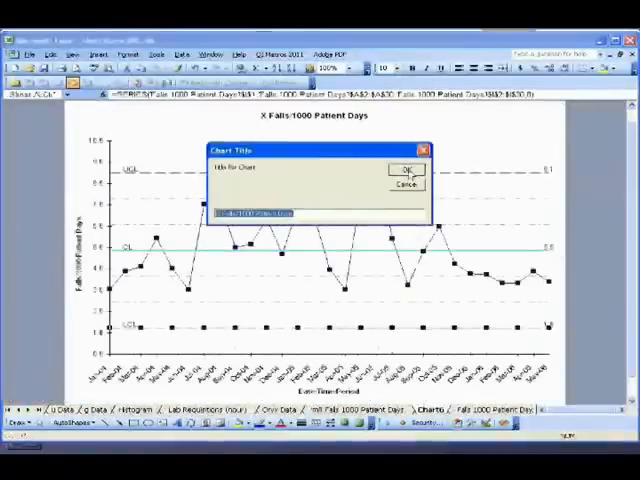
- Accept the proposed chart title and select the data point where the falls process changed
{"action": "left_click", "coordinate": [400, 170]}
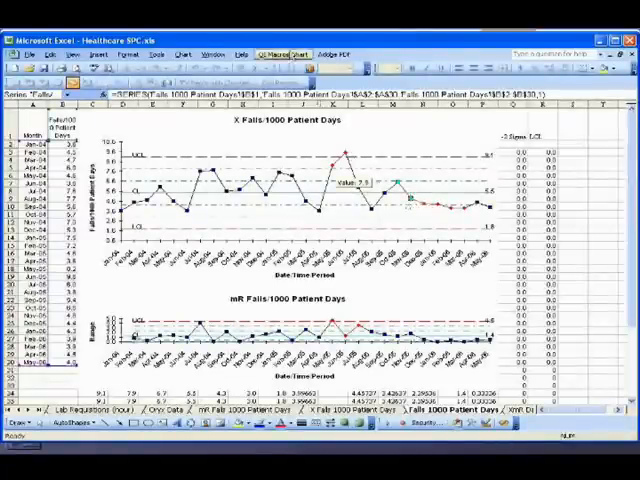
{"action": "left_click", "coordinate": [280, 54]}
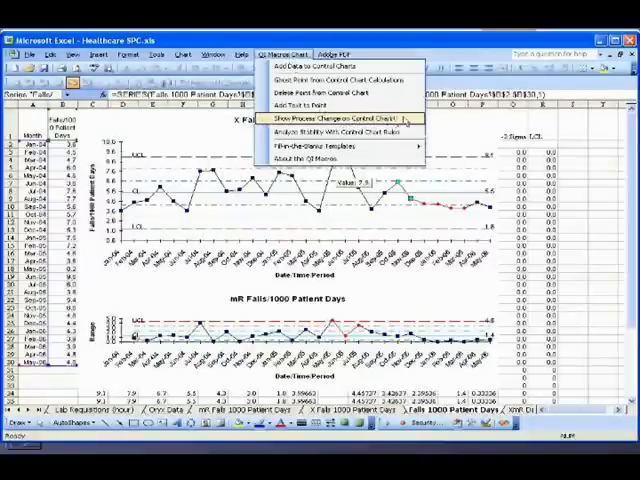
- Apply Show Process Change so limits recalculate from the selected point onward
{"action": "left_click", "coordinate": [338, 118]}
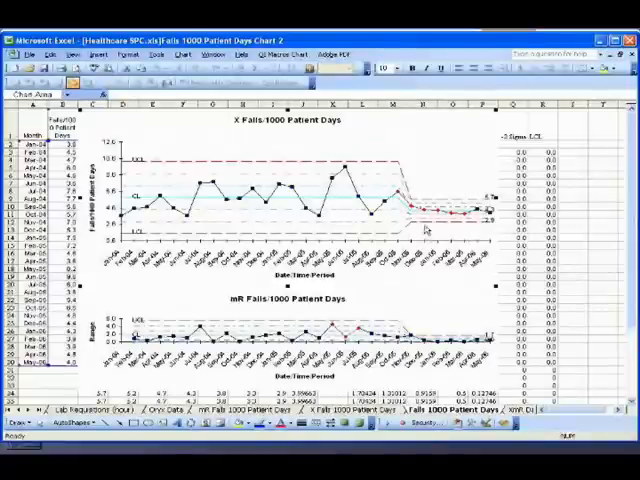
{"action": "mouse_move", "coordinate": [256, 130]}
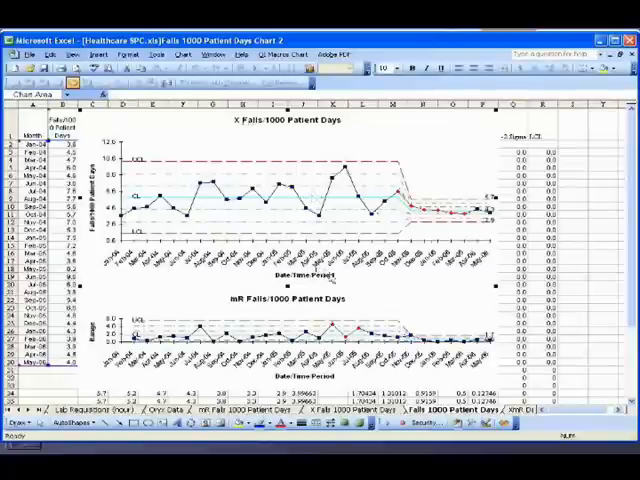
{"action": "mouse_move", "coordinate": [370, 320]}
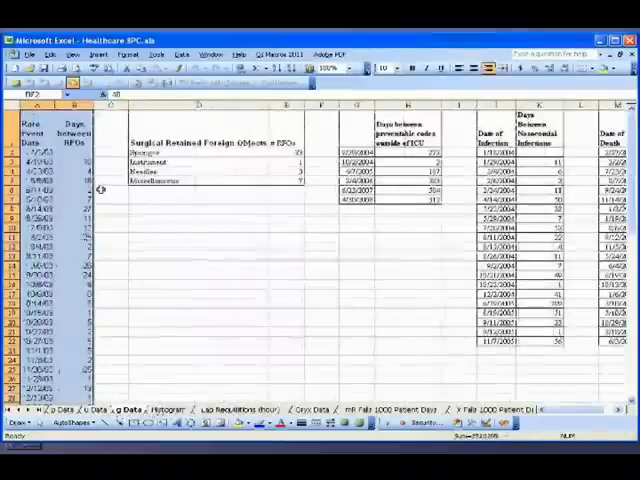
- Close the healthcare workbook via File > Close, returning to the slideshow
{"action": "left_click", "coordinate": [16, 54]}
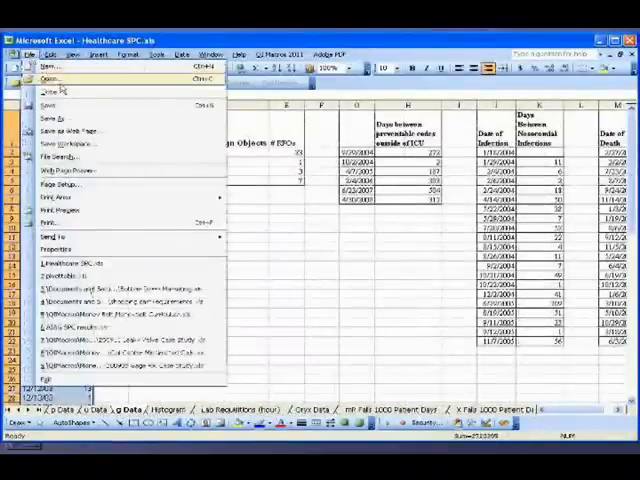
{"action": "left_click", "coordinate": [44, 72]}
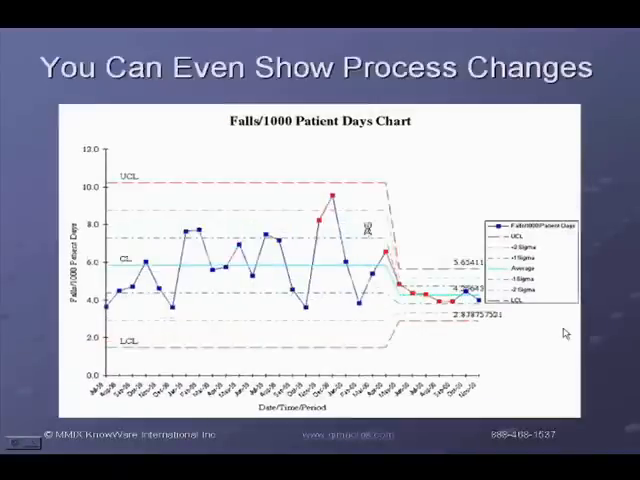
- Advance past the process changes slide into the SPC workbook
{"action": "key", "text": "right"}
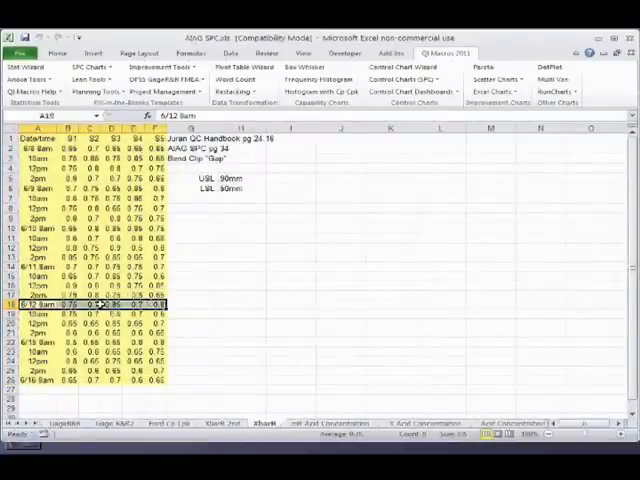
- Insert a blank entire row among the AIAG measurements and launch the Control Chart Wizard
{"action": "right_click", "coordinate": [100, 304]}
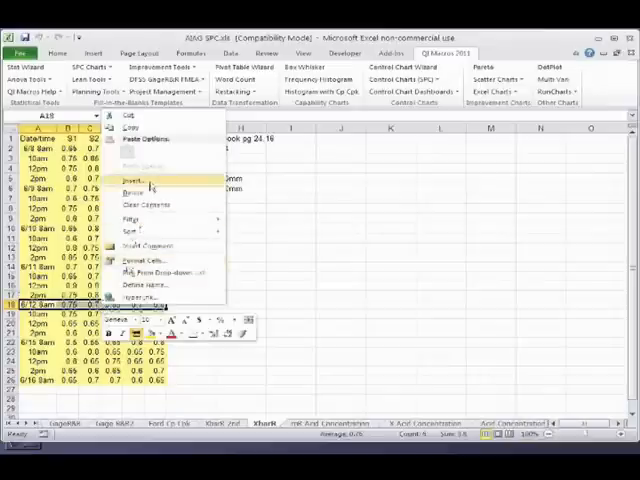
{"action": "left_click", "coordinate": [128, 184]}
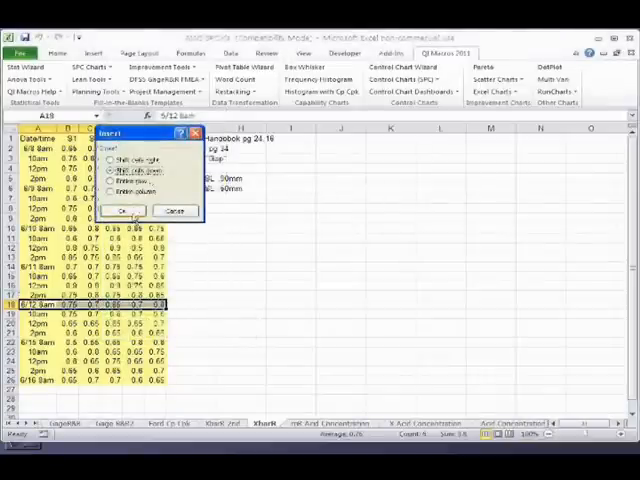
{"action": "left_click", "coordinate": [124, 212]}
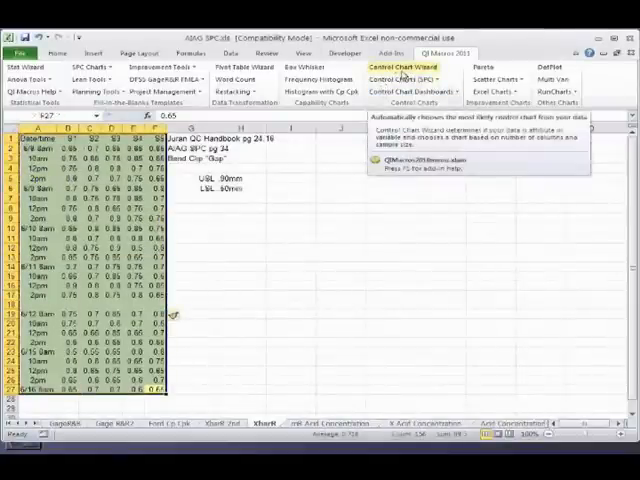
{"action": "left_click", "coordinate": [400, 68]}
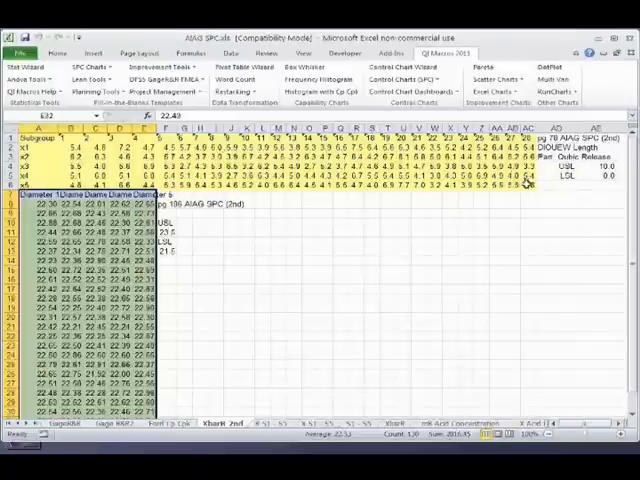
{"action": "mouse_move", "coordinate": [312, 252]}
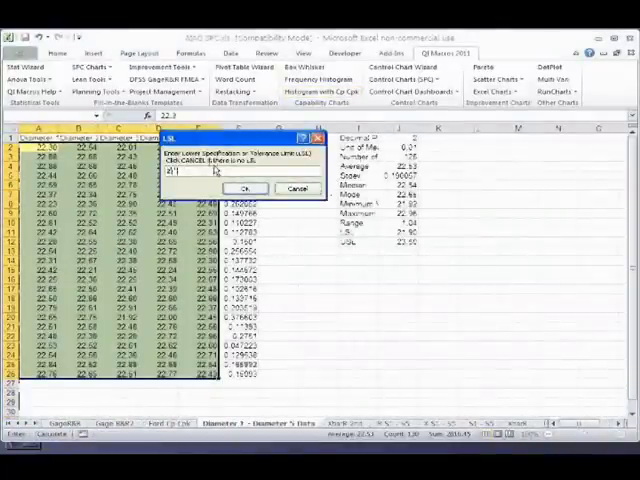
- Confirm the spec limits and view the Operator 1–5 histogram with its capability statistics
{"action": "left_click", "coordinate": [244, 188]}
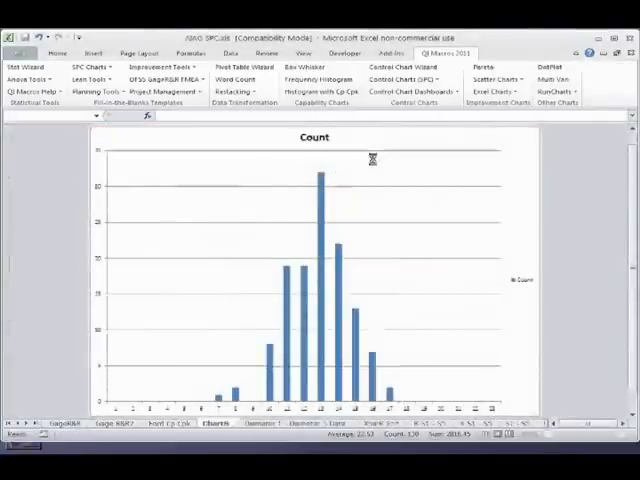
{"action": "left_click", "coordinate": [248, 420]}
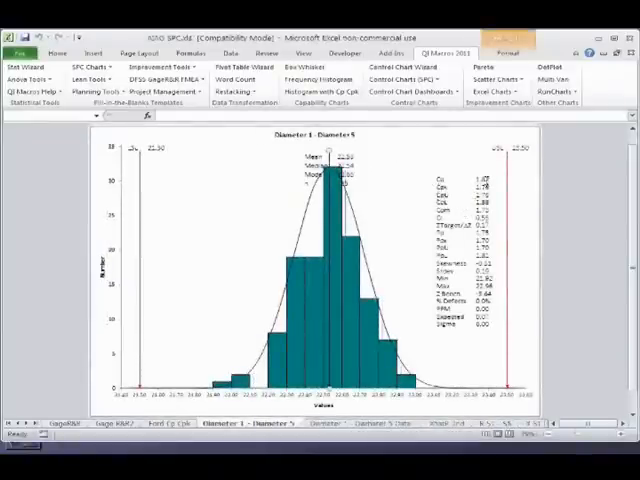
{"action": "left_click", "coordinate": [398, 216]}
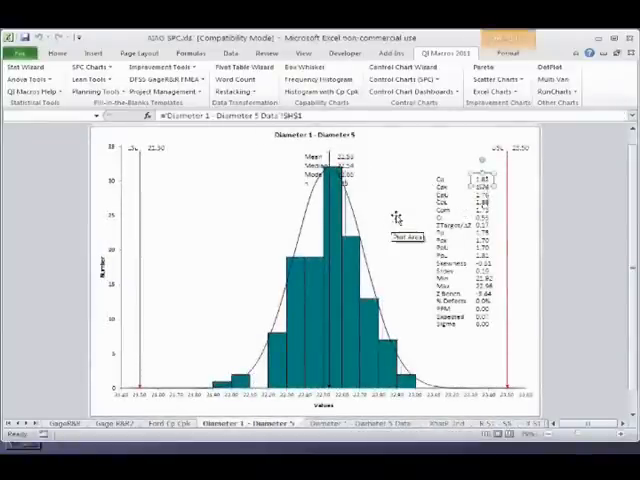